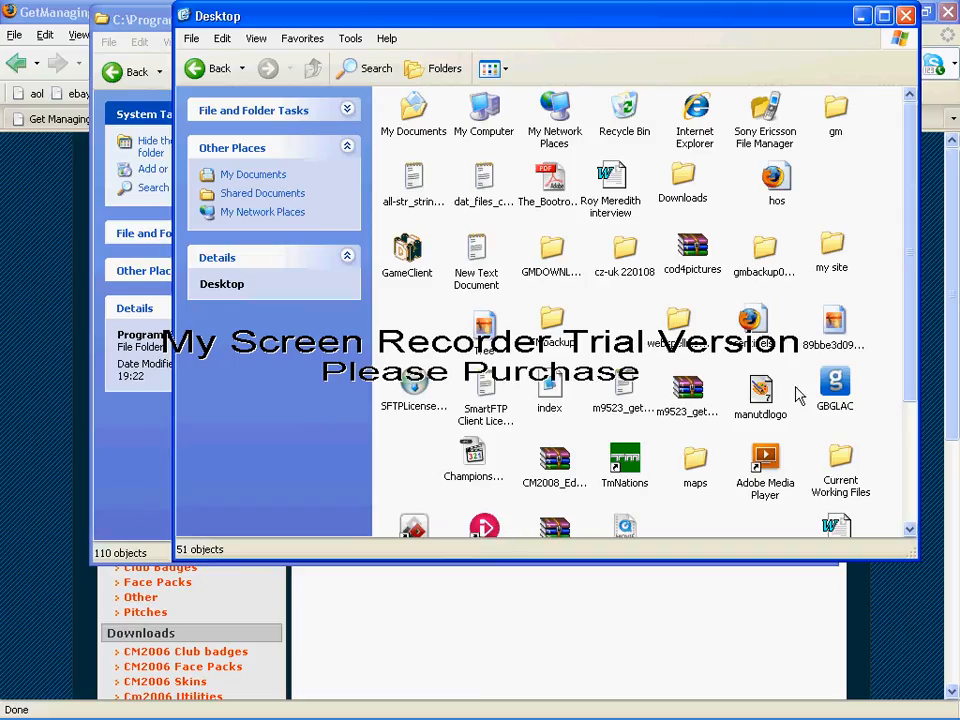
{"action": "mouse_move", "coordinate": [636, 304]}
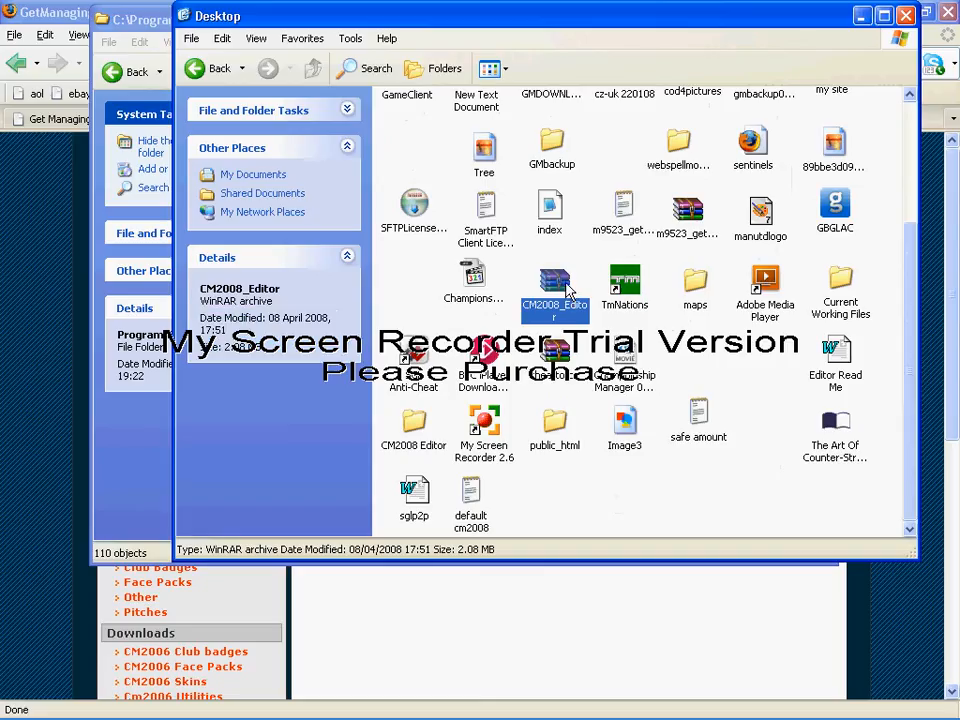
- Extract the CM2008_Editor WinRAR archive onto the Desktop via its context menu
{"action": "right_click", "coordinate": [556, 284]}
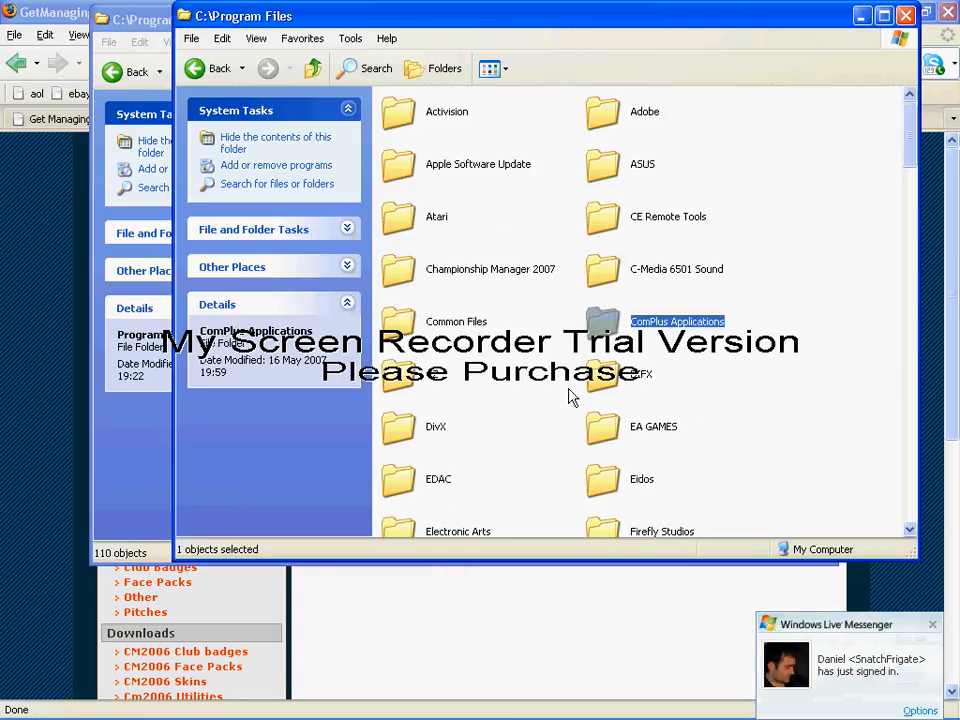
- Create a new folder named 'CM2008 EDitor' inside C:\Program Files
{"action": "right_click", "coordinate": [570, 396]}
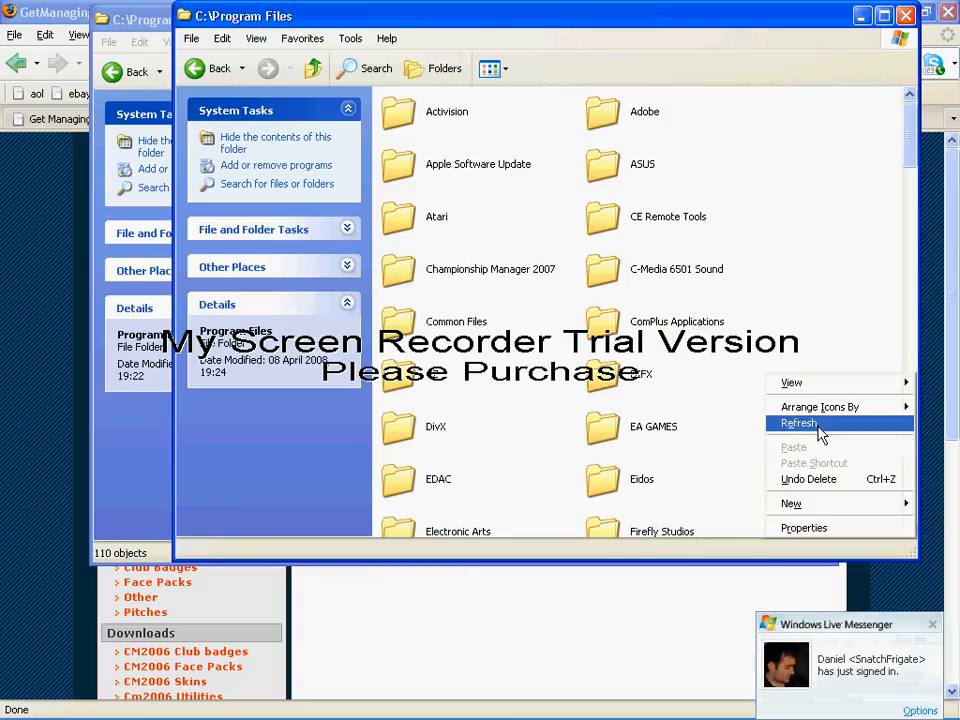
{"action": "left_click", "coordinate": [790, 504]}
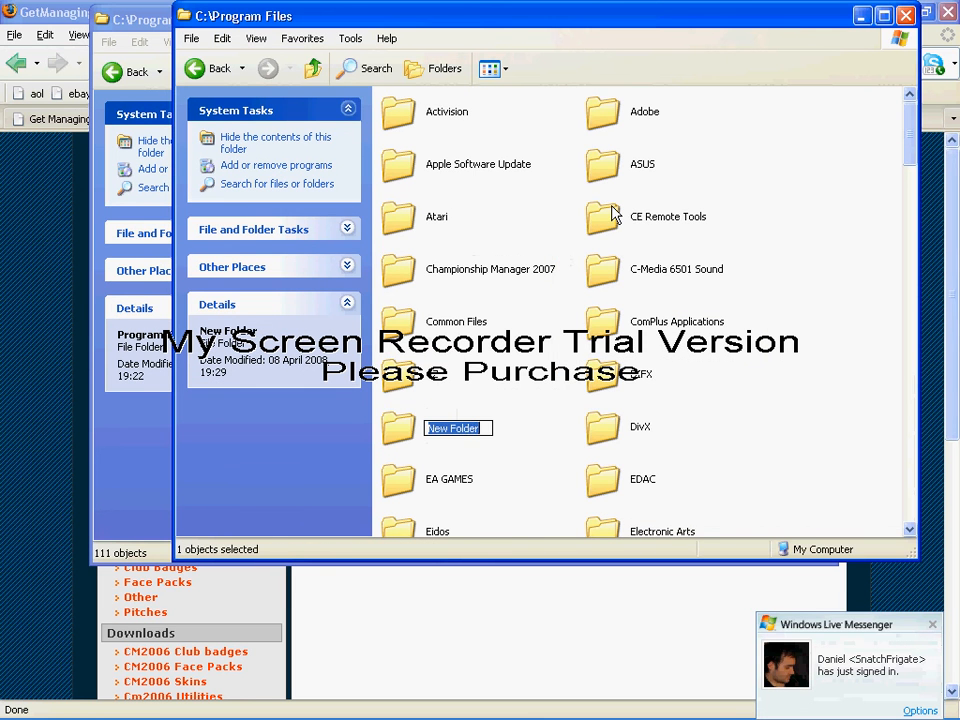
{"action": "type", "text": "CM2008"}
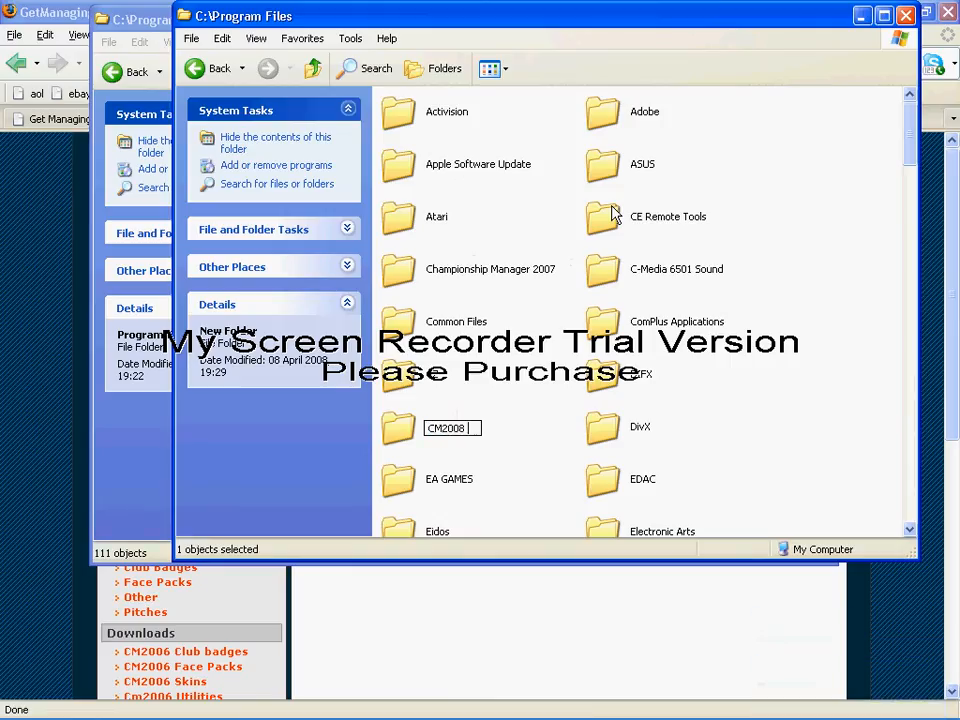
{"action": "type", "text": "EDitor"}
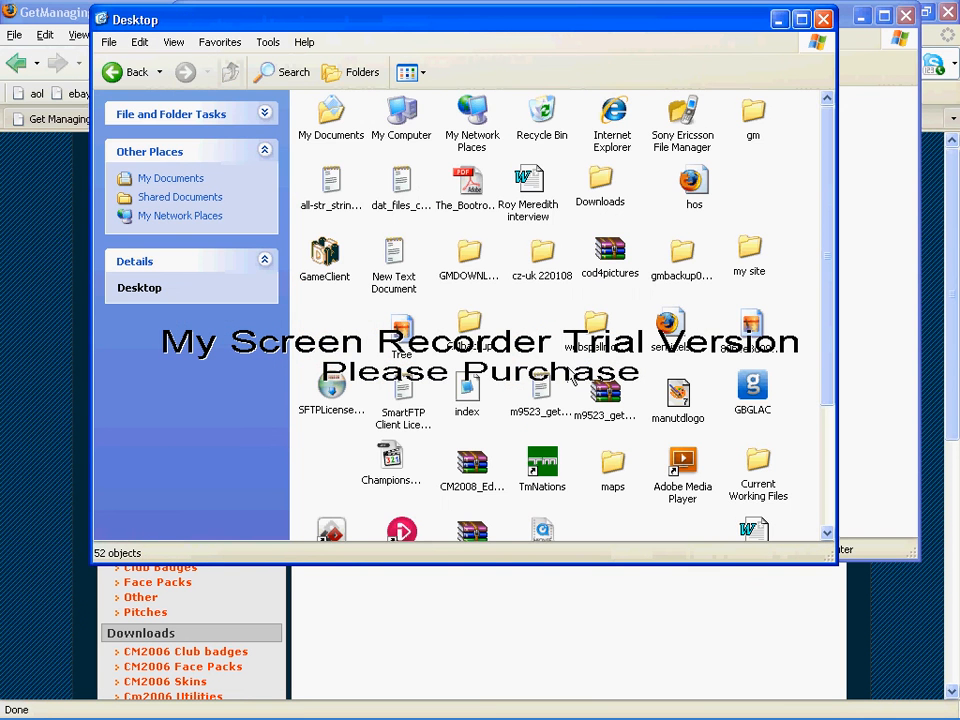
{"action": "mouse_move", "coordinate": [716, 390]}
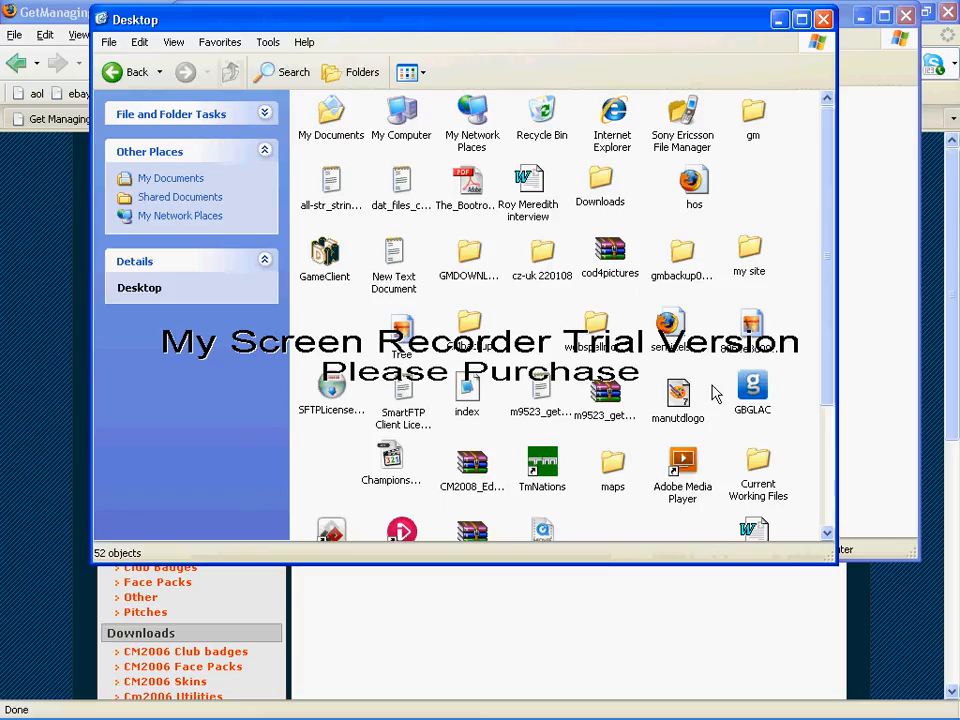
{"action": "mouse_move", "coordinate": [470, 404]}
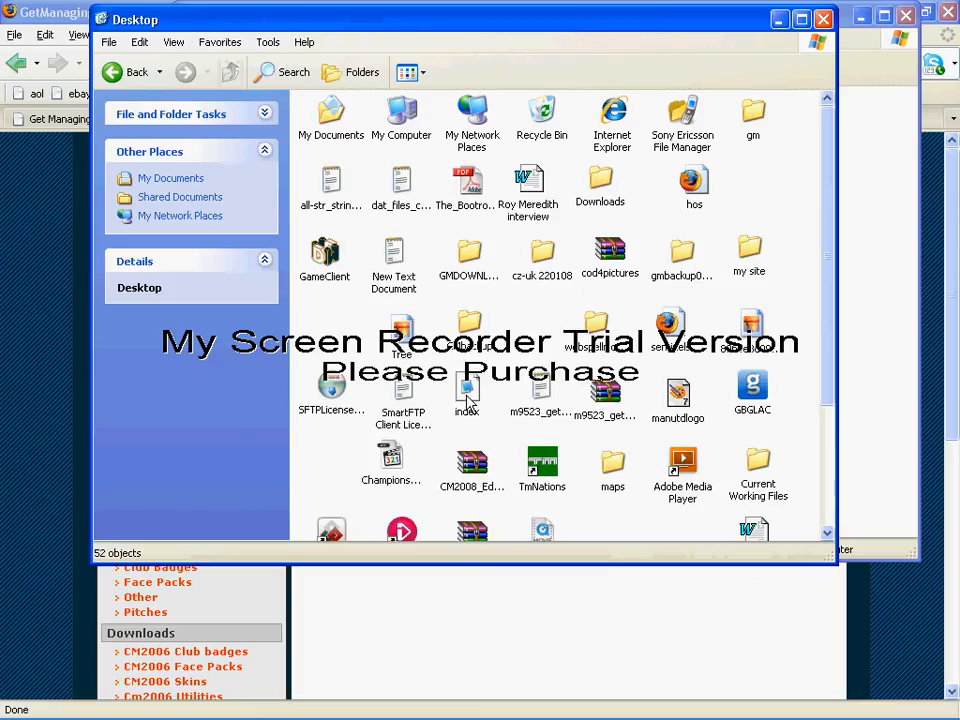
- Enter the extracted CM2008_Editor folder and the inner CM2008 Editor folder
{"action": "double_click", "coordinate": [472, 460]}
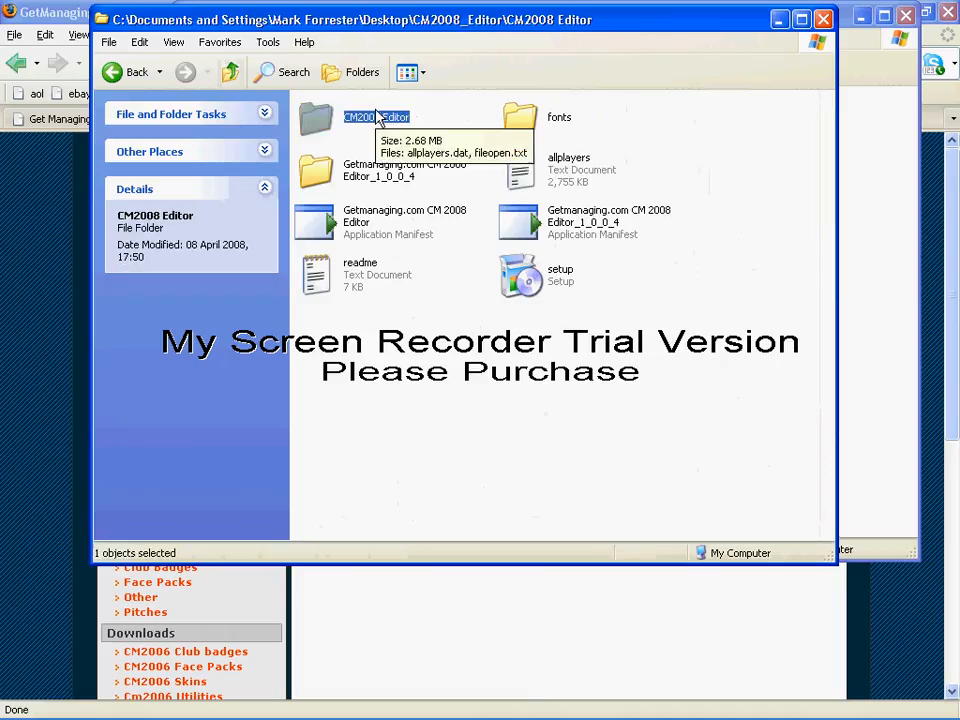
{"action": "double_click", "coordinate": [356, 116]}
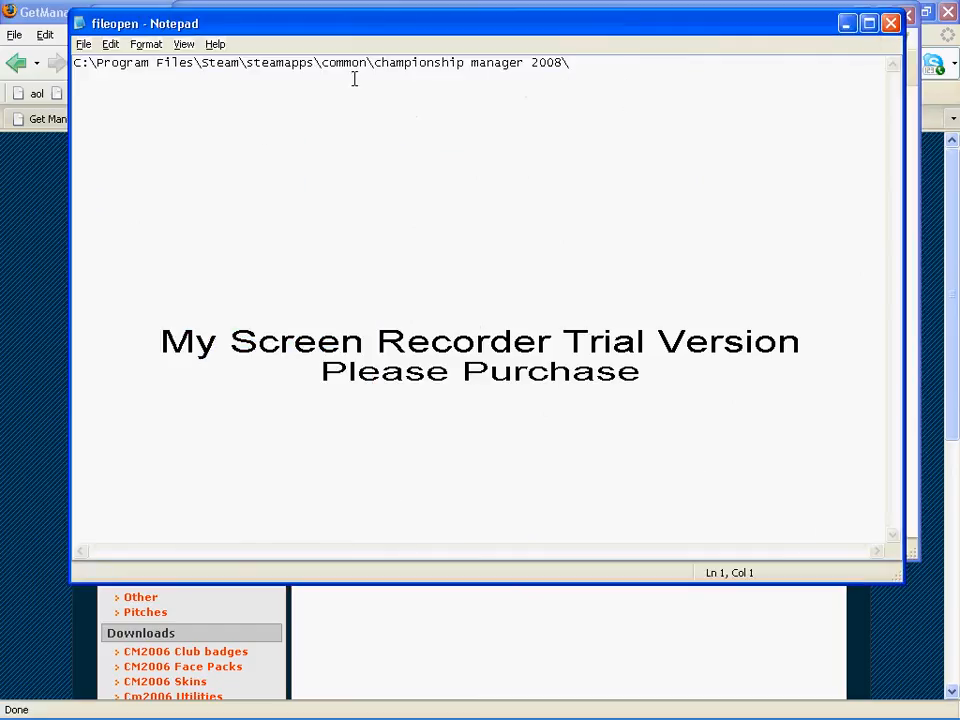
- Select the existing Championship Manager 2008 path in fileopen for replacement
{"action": "left_click_drag", "start_coordinate": [284, 62], "coordinate": [570, 62]}
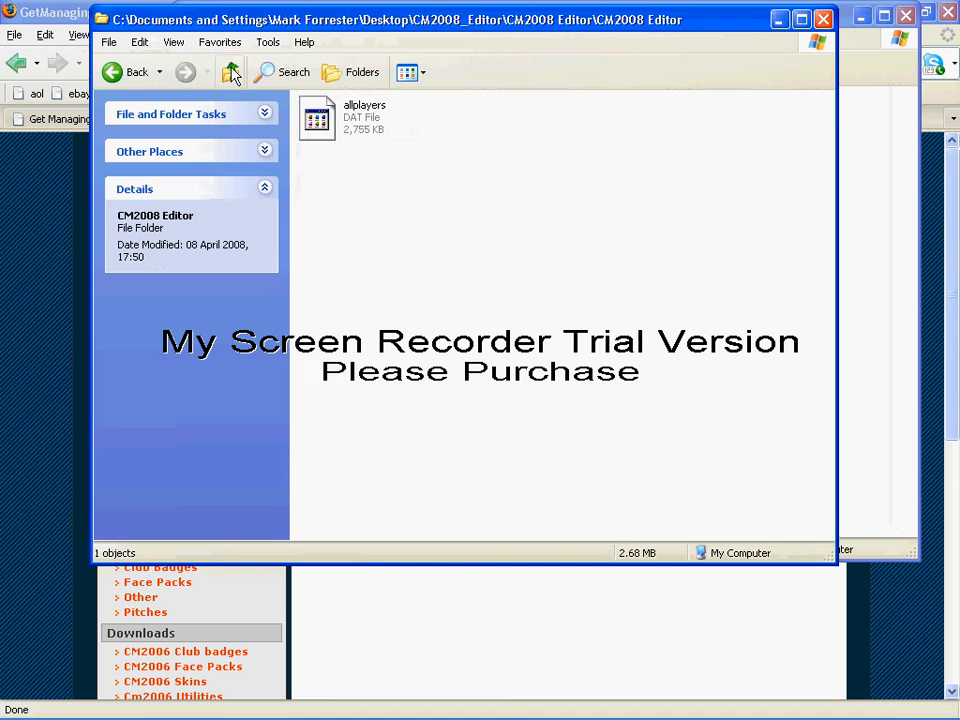
- Return to the Desktop's CM2008_Editor folder and launch the setup application
{"action": "left_click", "coordinate": [232, 72]}
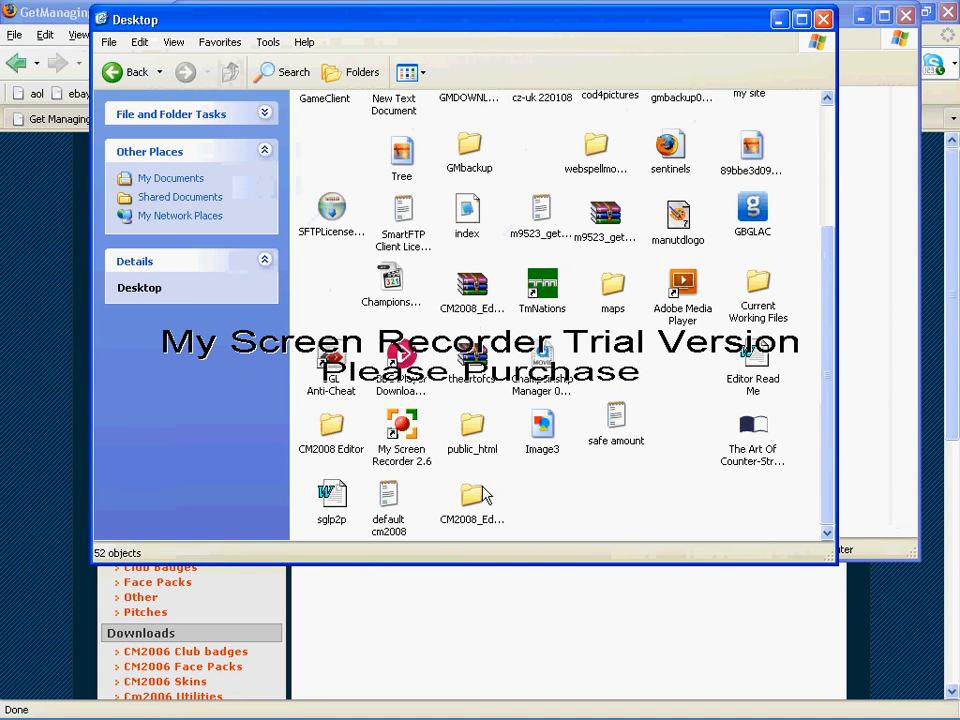
{"action": "double_click", "coordinate": [472, 498]}
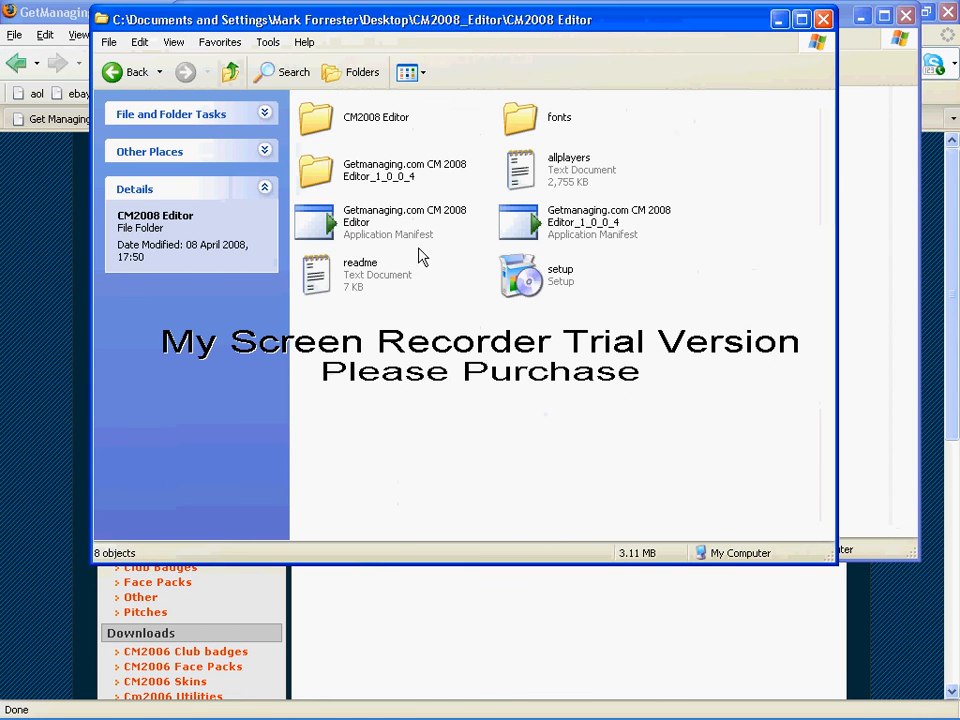
{"action": "left_click", "coordinate": [560, 276]}
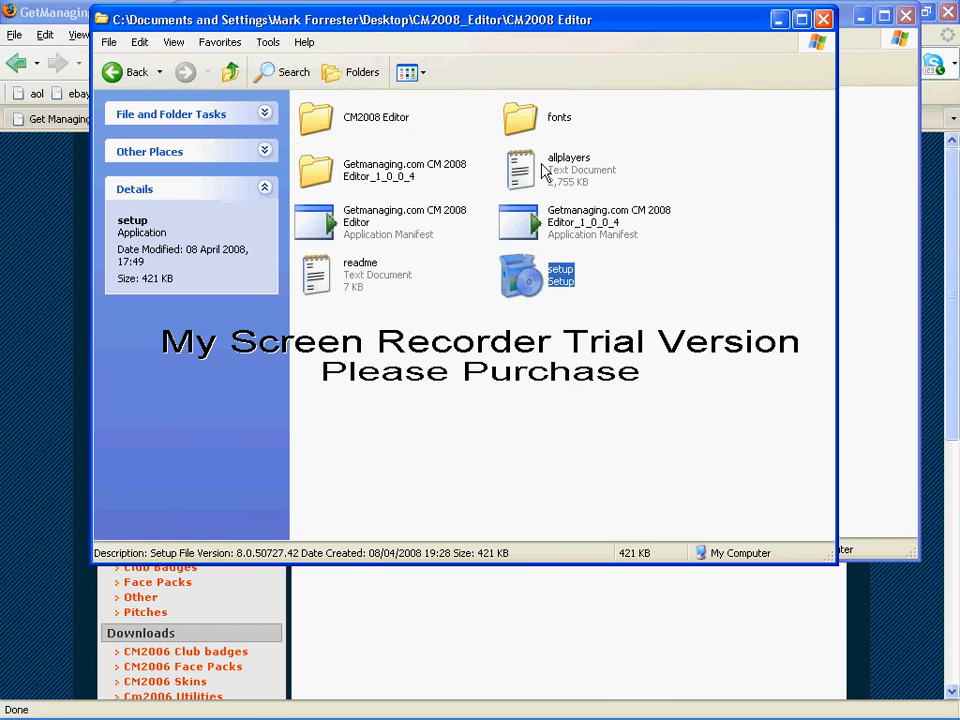
{"action": "double_click", "coordinate": [560, 276]}
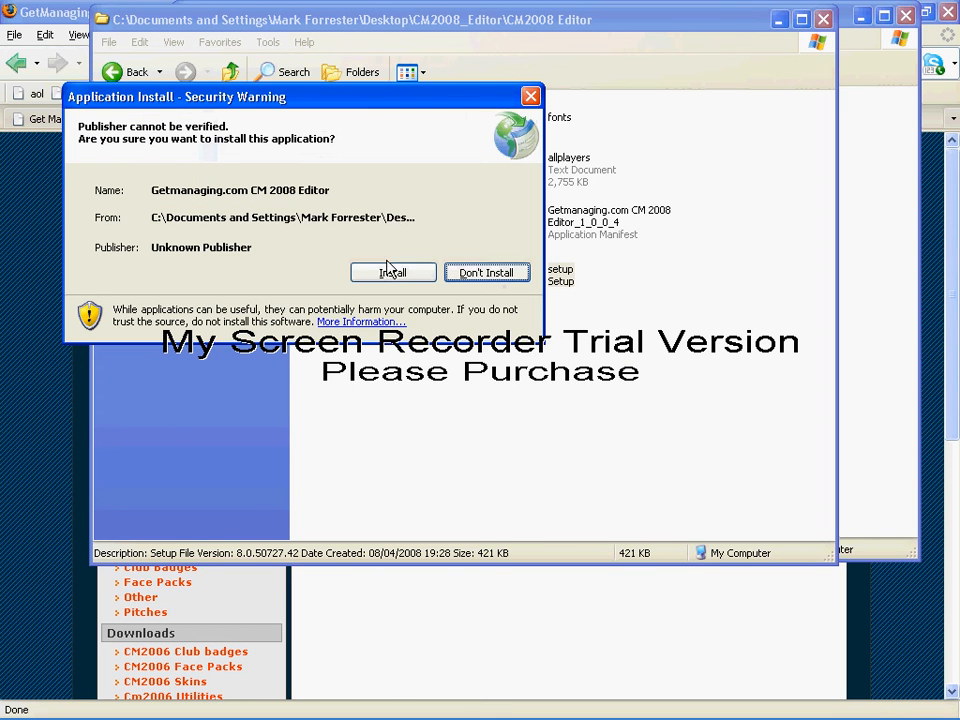
- Confirm installing Getmanaging.com CM 2008 Editor and bring up its Club Data screen
{"action": "left_click", "coordinate": [392, 272]}
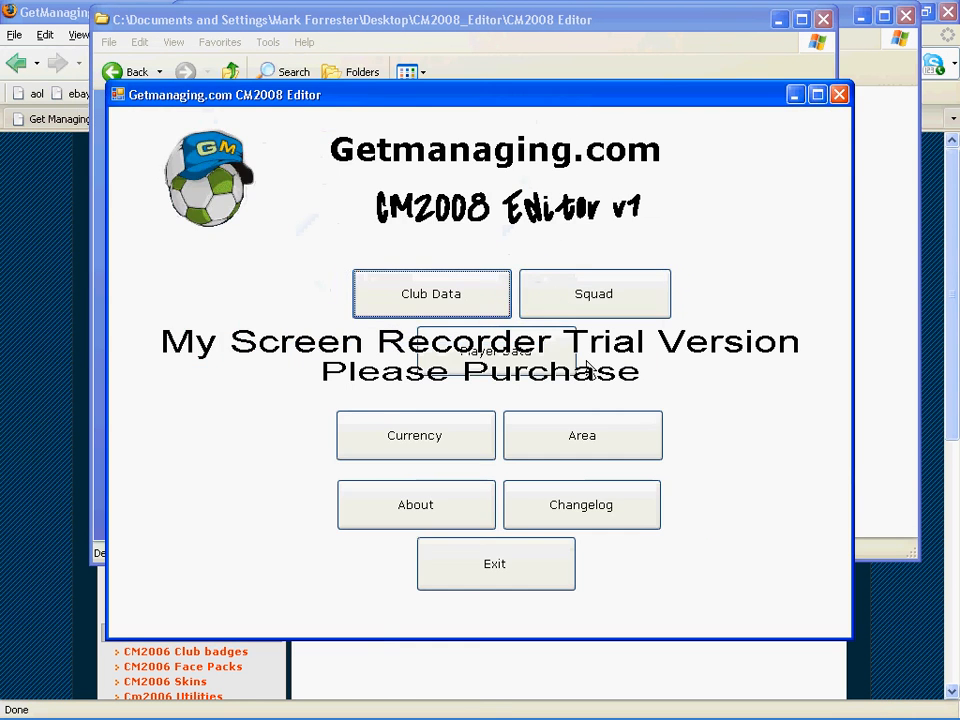
{"action": "left_click", "coordinate": [432, 292]}
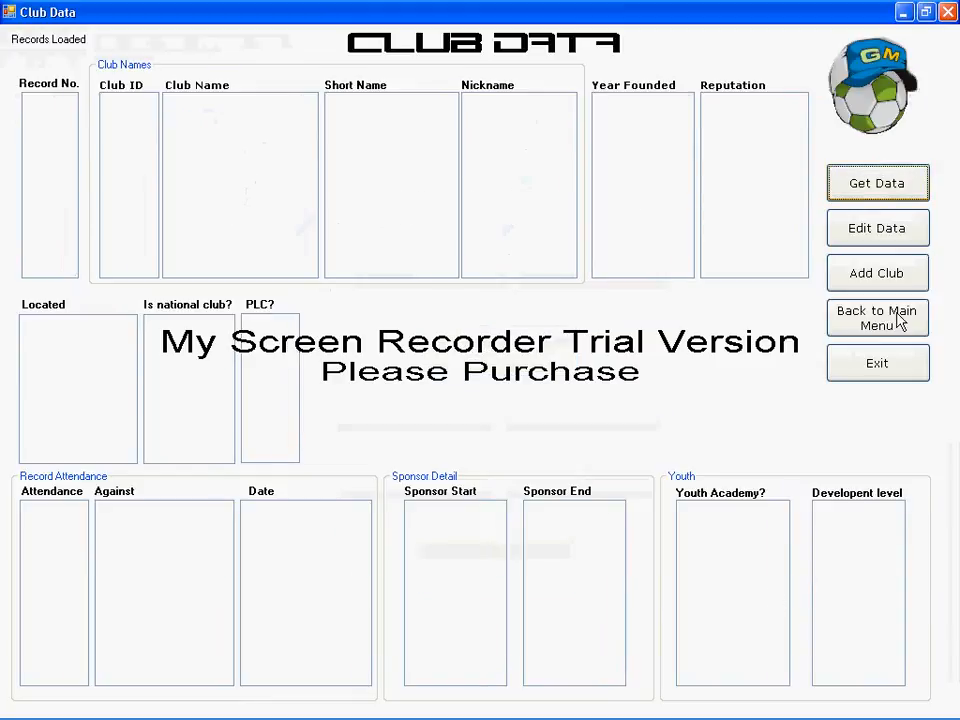